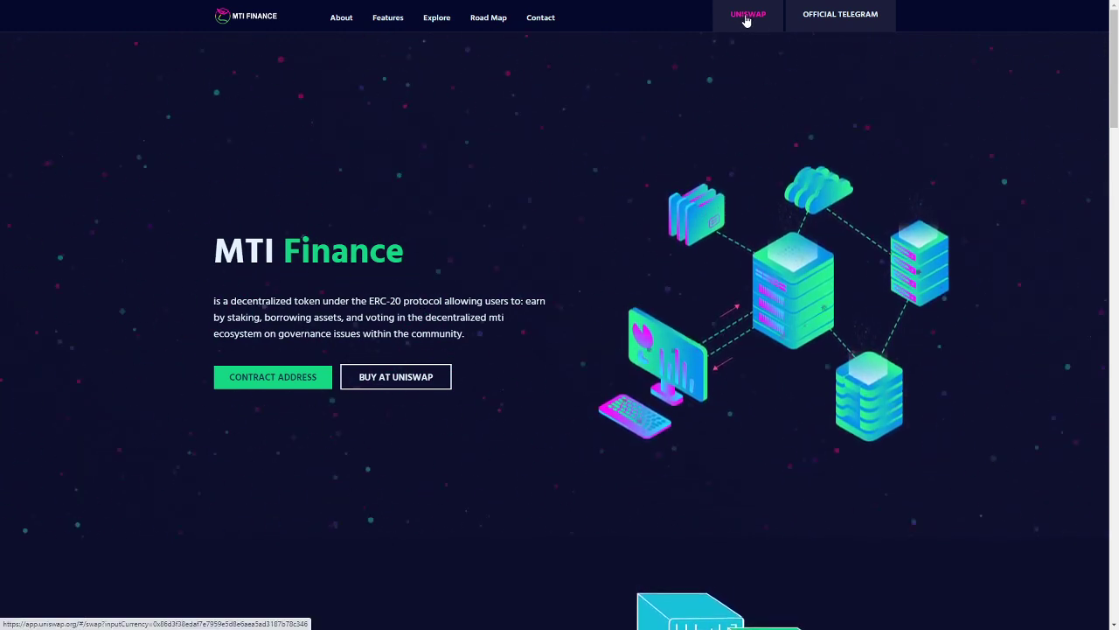
{"action": "mouse_move", "coordinate": [839, 17]}
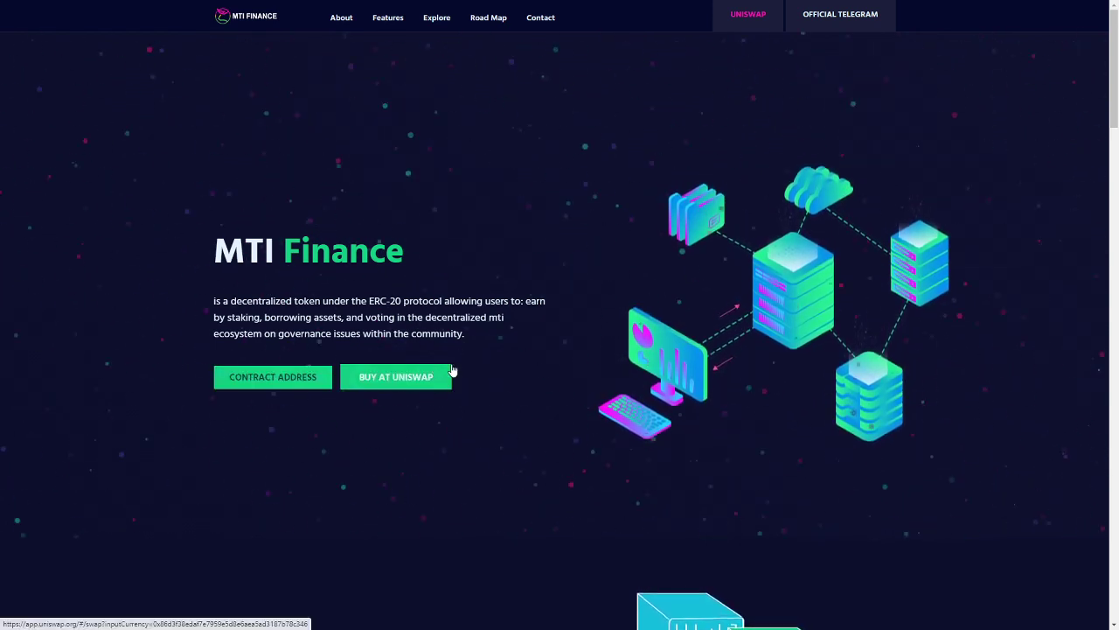
{"action": "mouse_move", "coordinate": [438, 371]}
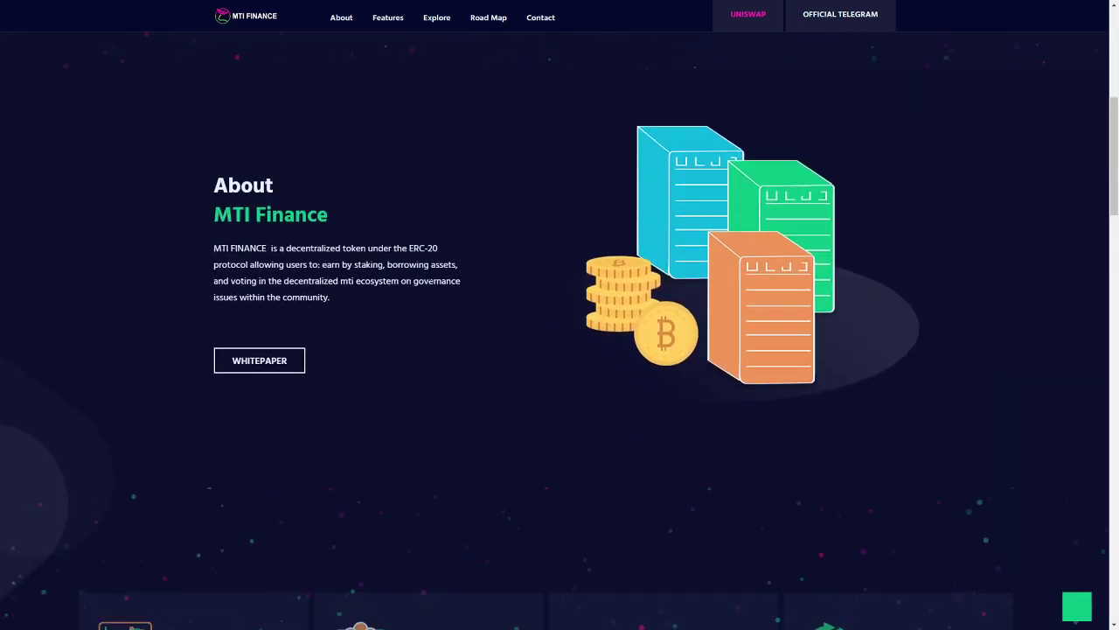
{"action": "mouse_move", "coordinate": [500, 143]}
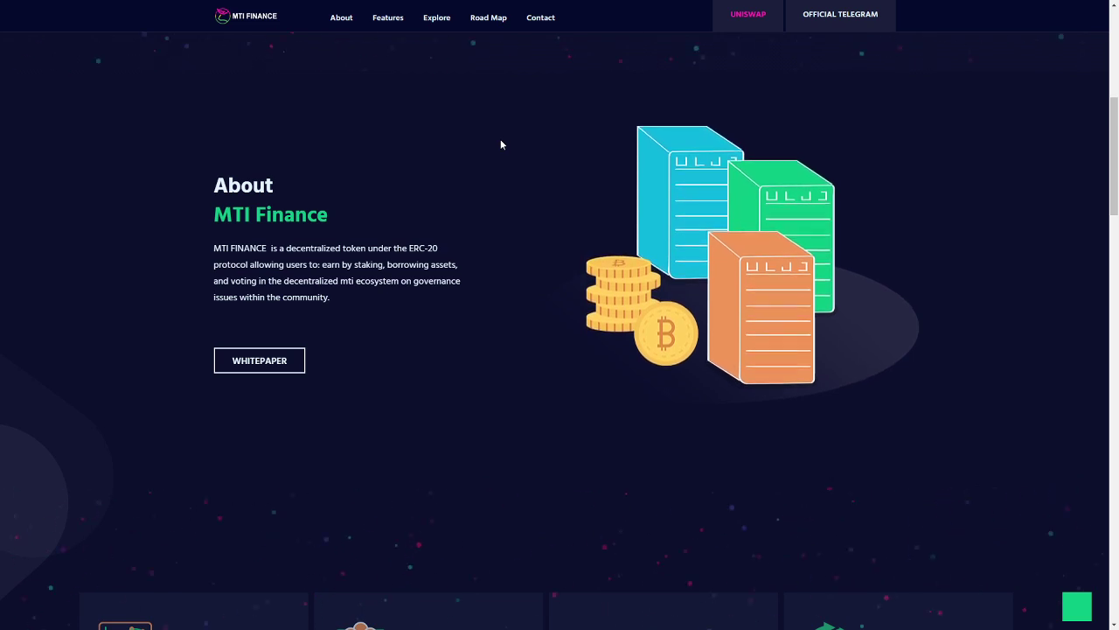
{"action": "mouse_move", "coordinate": [511, 122]}
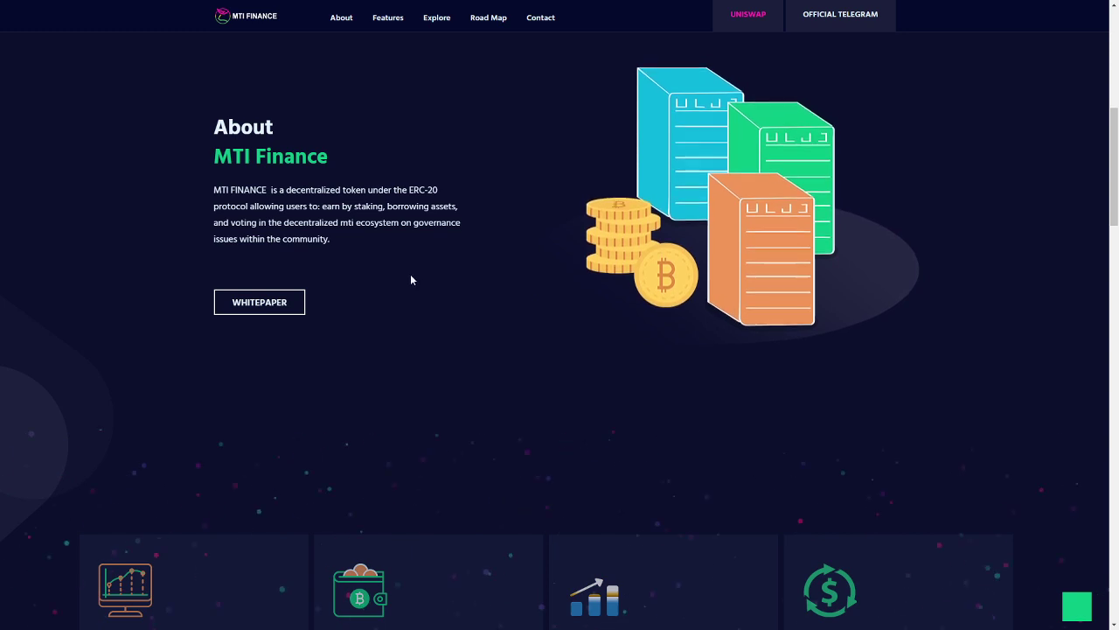
- Scroll past the Dashboard, Vault, Vote and Earn cards to the exchange logos listing MTI
{"action": "scroll", "scroll_direction": "down", "scroll_amount": 3}
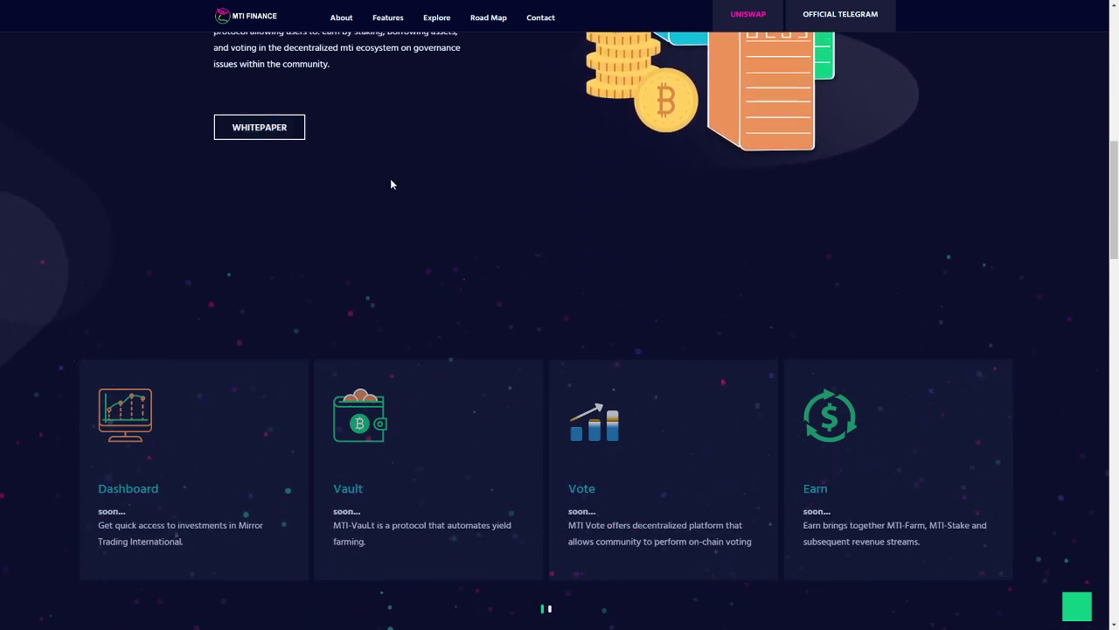
{"action": "scroll", "scroll_direction": "down", "scroll_amount": 3}
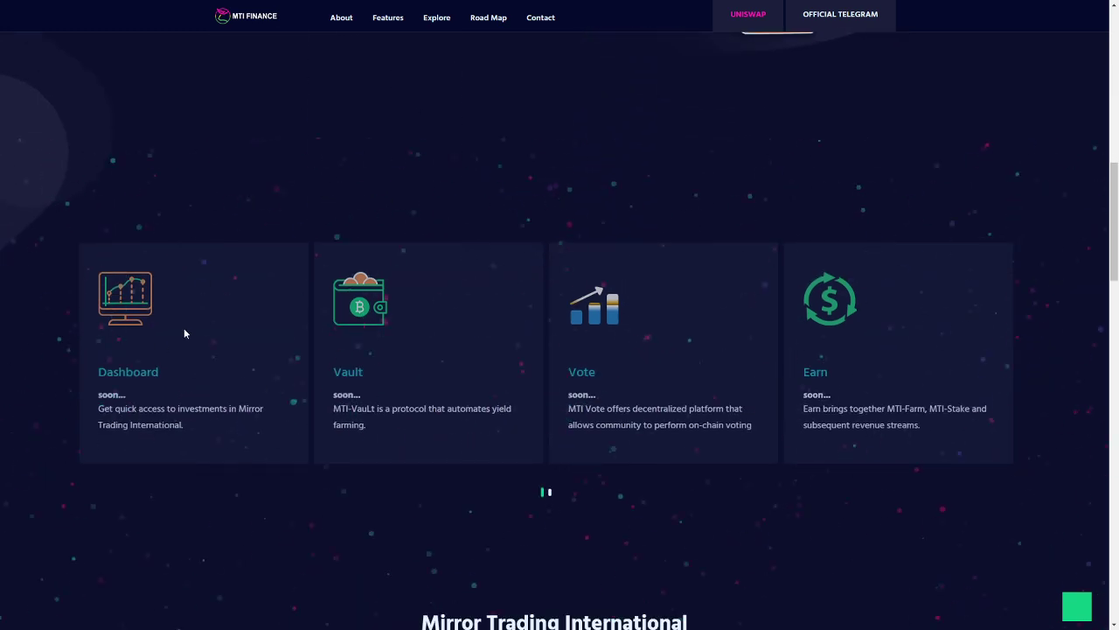
{"action": "scroll", "scroll_direction": "down", "scroll_amount": 3}
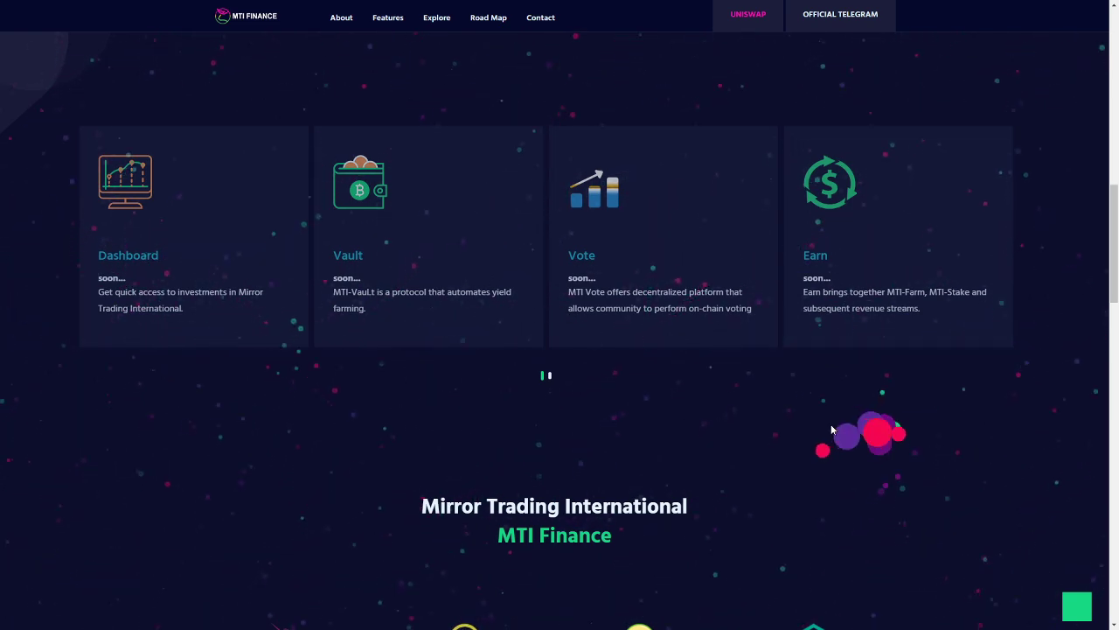
{"action": "mouse_move", "coordinate": [598, 189]}
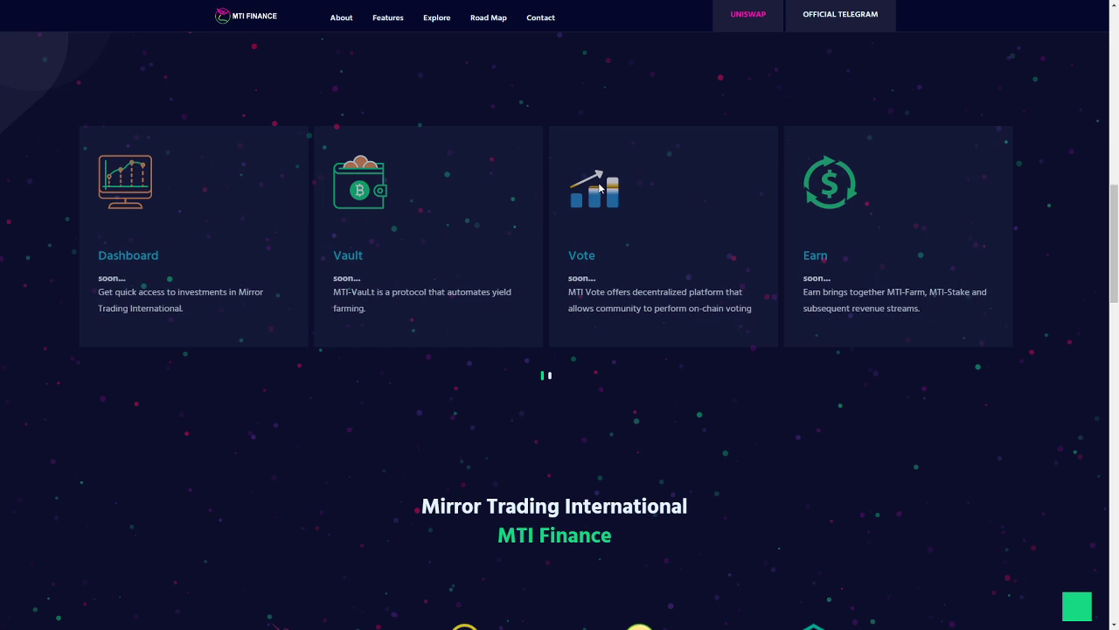
{"action": "scroll", "scroll_direction": "down", "scroll_amount": 3}
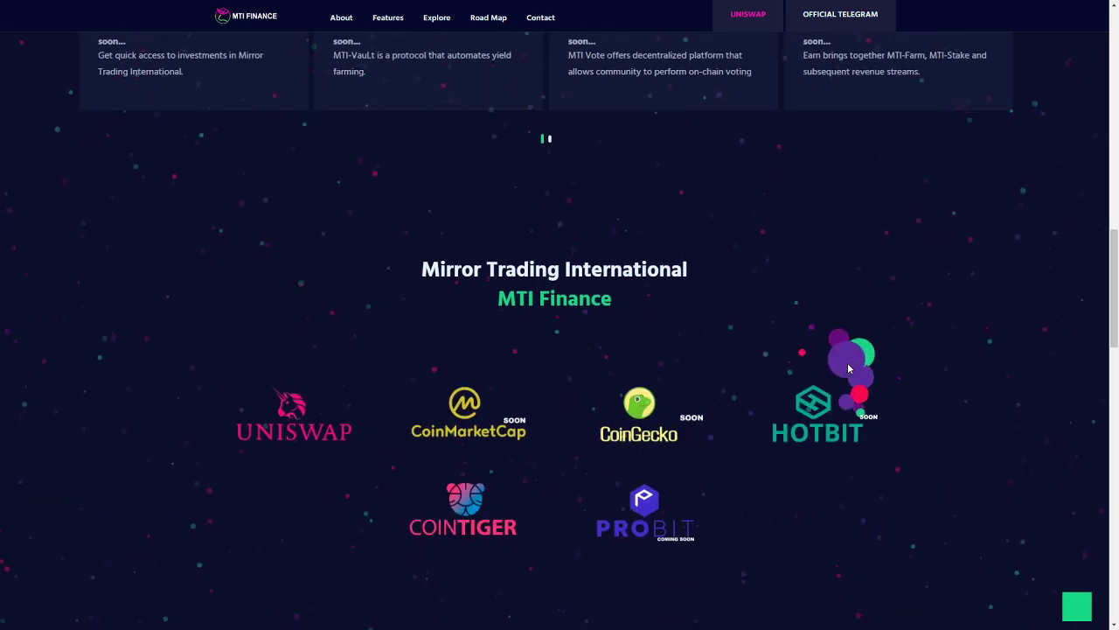
{"action": "scroll", "scroll_direction": "down", "scroll_amount": 3}
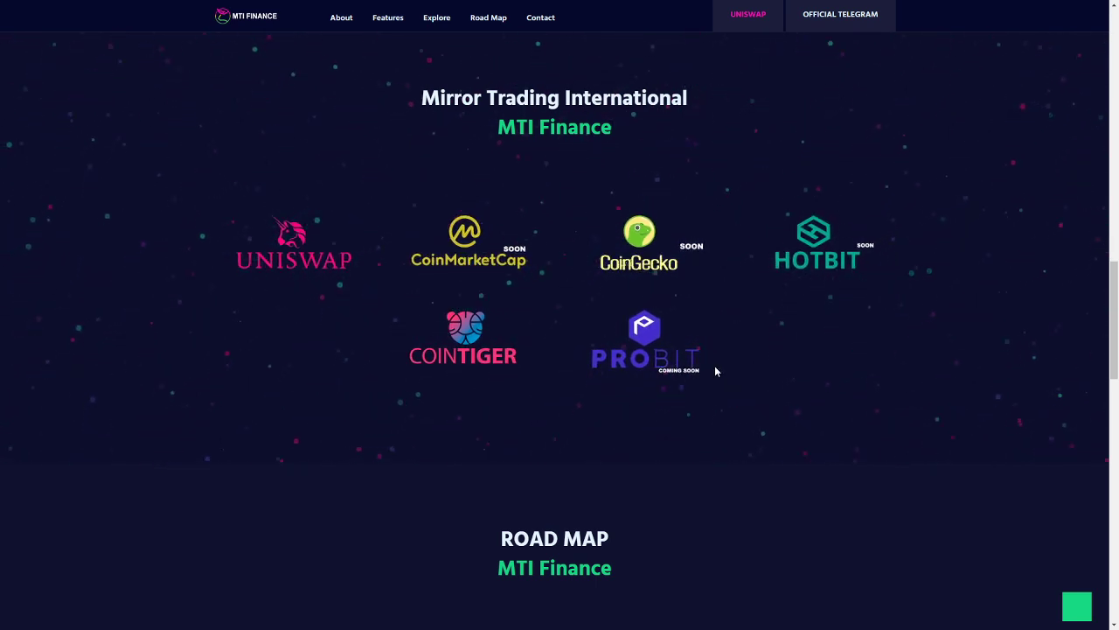
- Scroll through the Road Map timeline milestones down to the Mobile App Soon section and footer
{"action": "scroll", "scroll_direction": "down", "scroll_amount": 3}
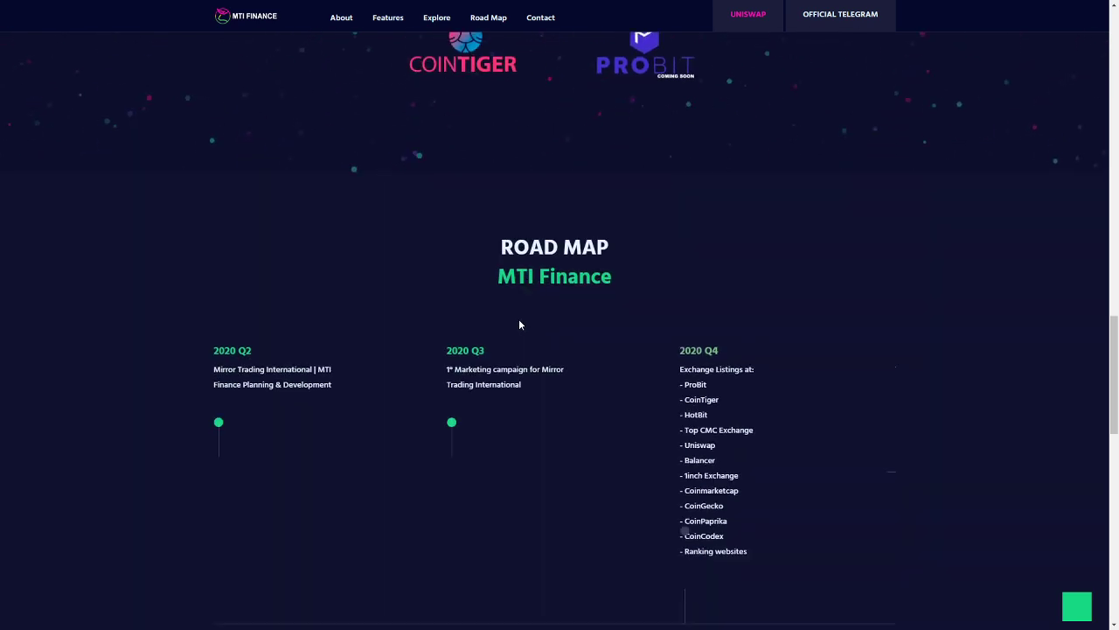
{"action": "scroll", "scroll_direction": "down", "scroll_amount": 3}
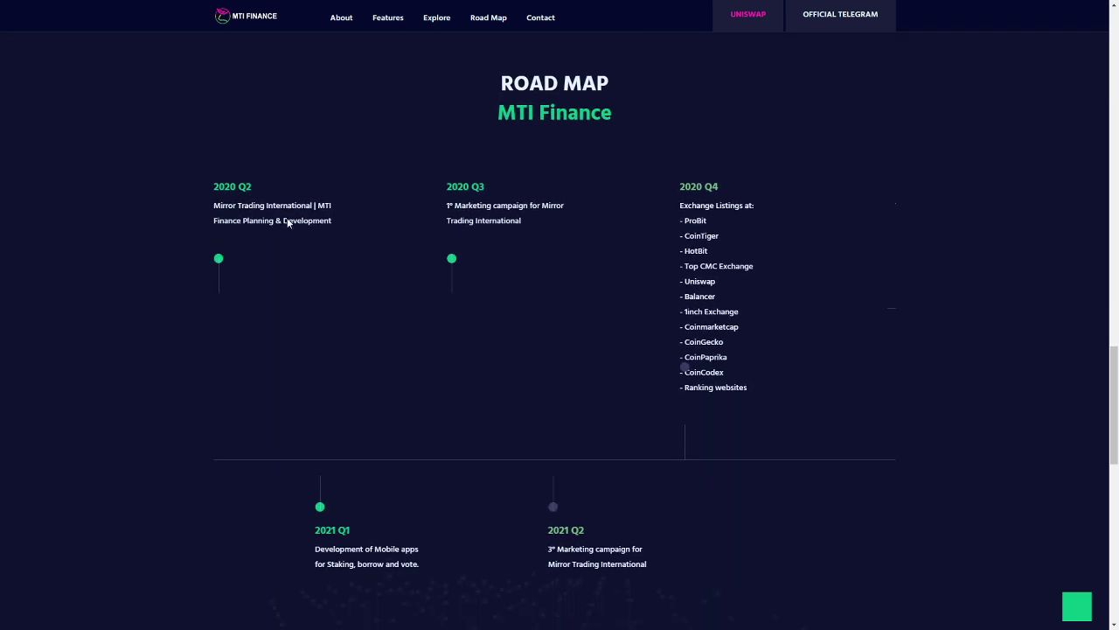
{"action": "scroll", "scroll_direction": "up", "scroll_amount": 3}
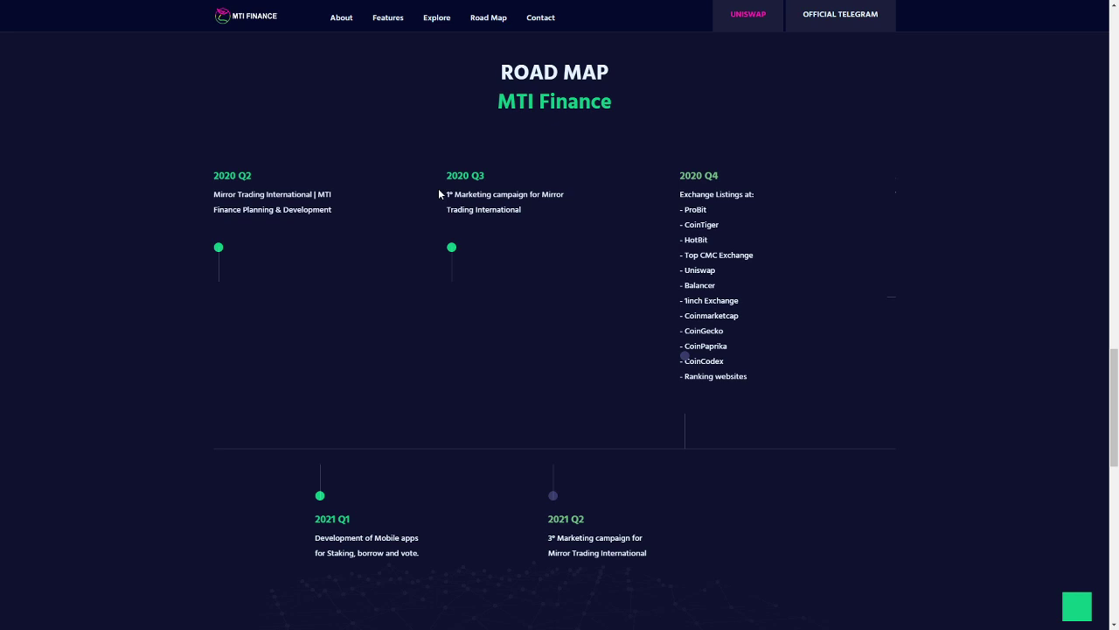
{"action": "mouse_move", "coordinate": [308, 227]}
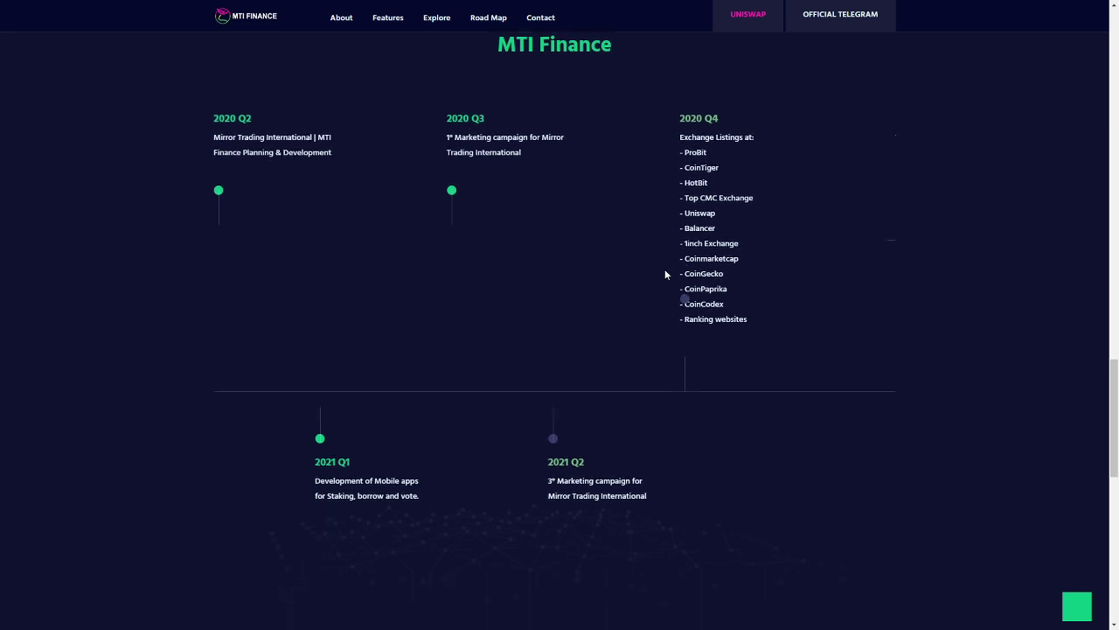
{"action": "scroll", "scroll_direction": "down", "scroll_amount": 3}
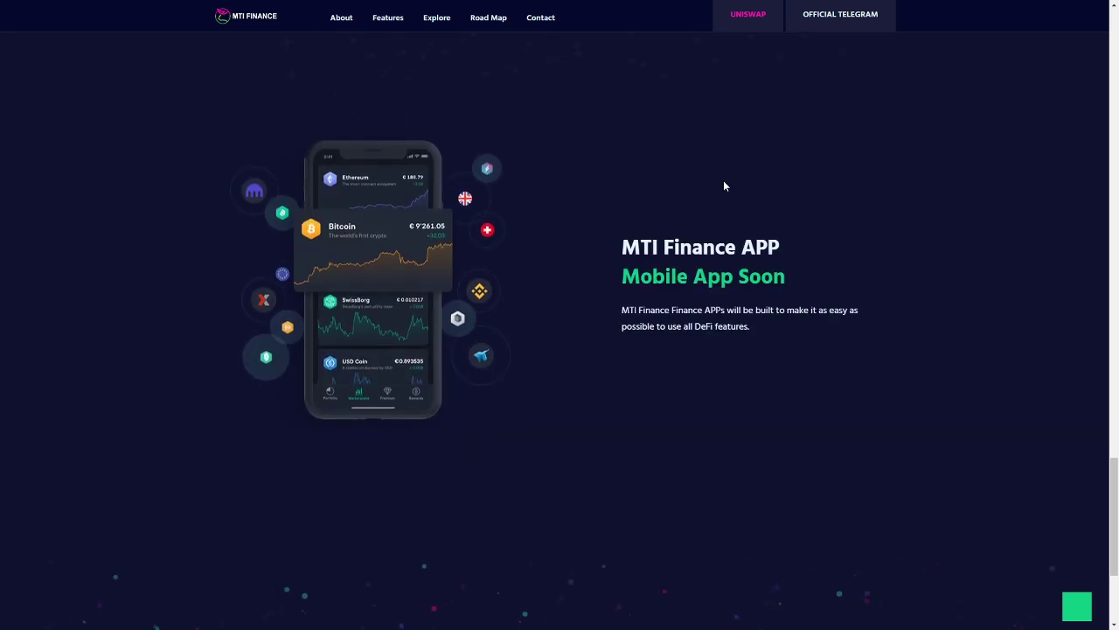
{"action": "scroll", "scroll_direction": "down", "scroll_amount": 3}
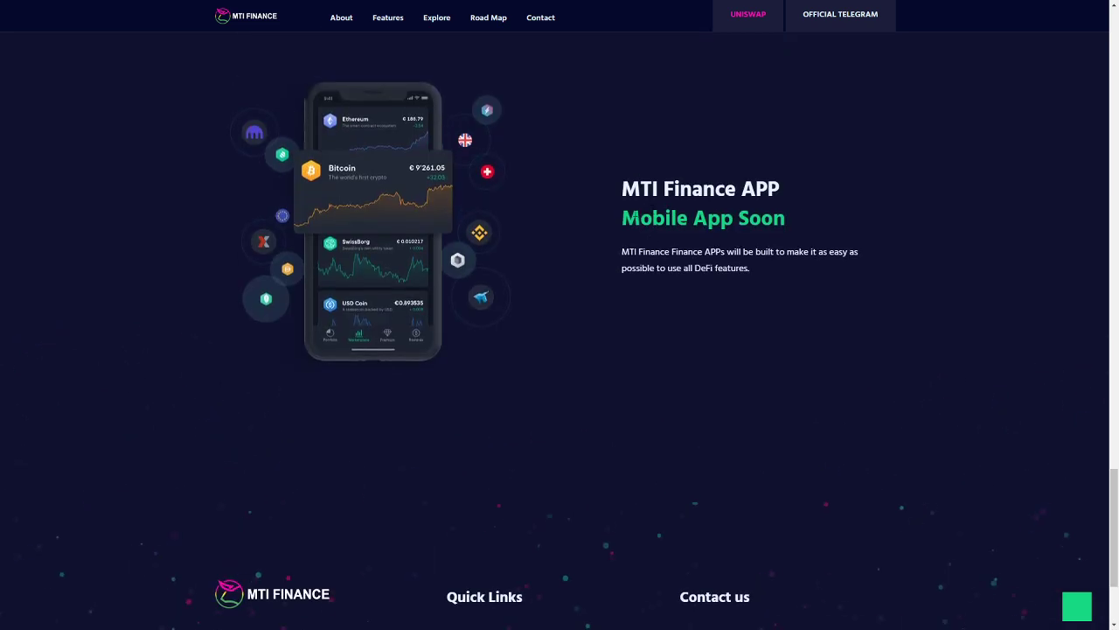
{"action": "scroll", "scroll_direction": "down", "scroll_amount": 3}
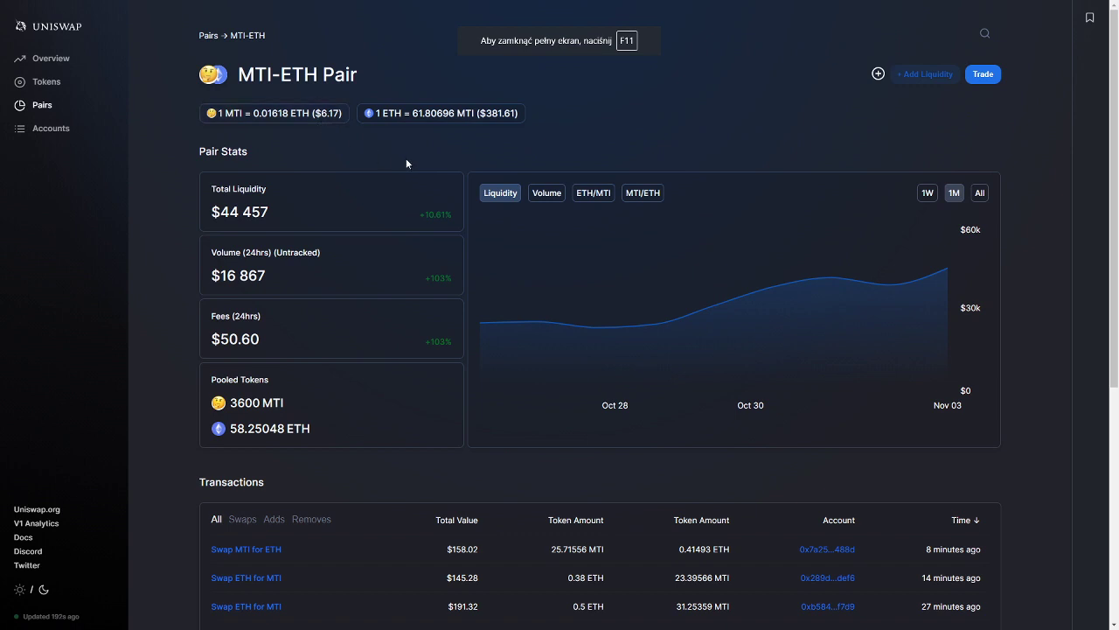
{"action": "mouse_move", "coordinate": [342, 123]}
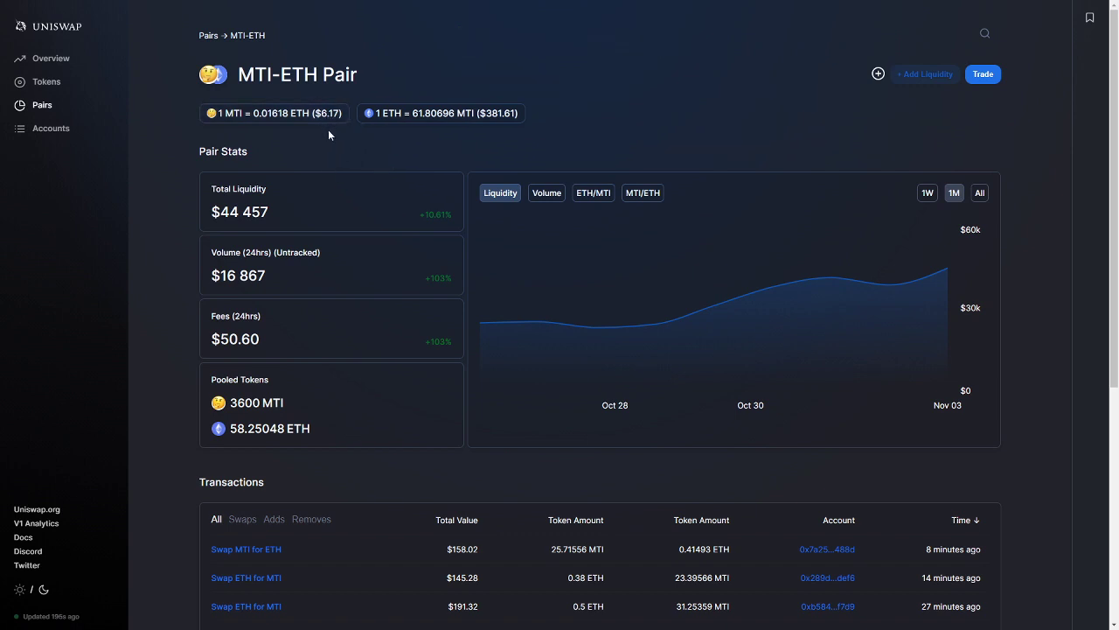
{"action": "mouse_move", "coordinate": [889, 283]}
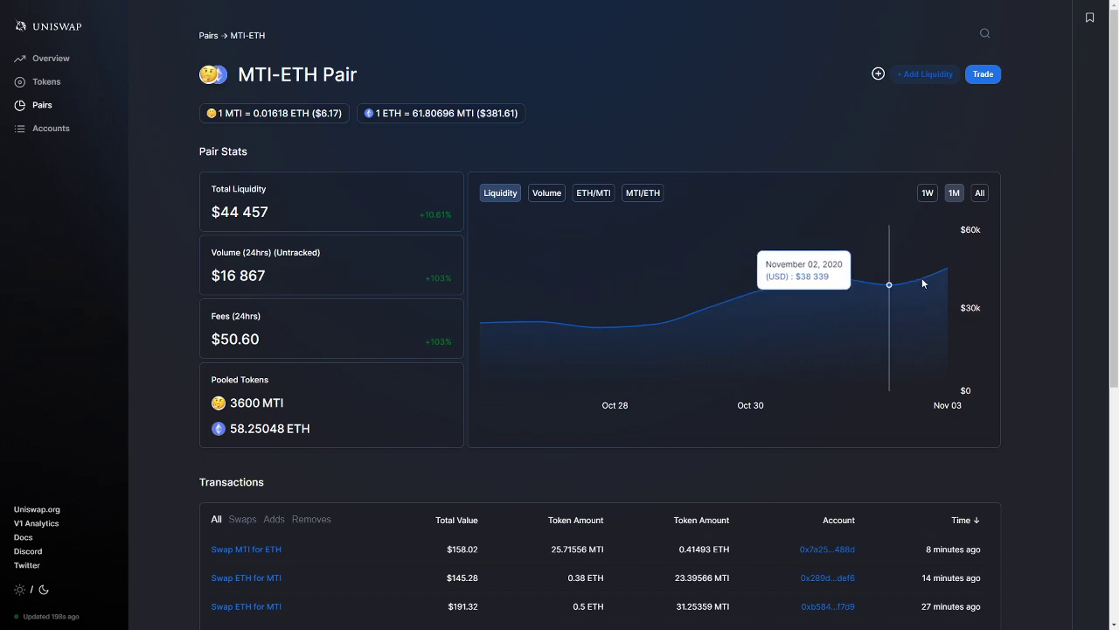
- Review the MTI-ETH pair stats and transactions table, then go to Trade for the pair
{"action": "scroll", "scroll_direction": "down", "scroll_amount": 3}
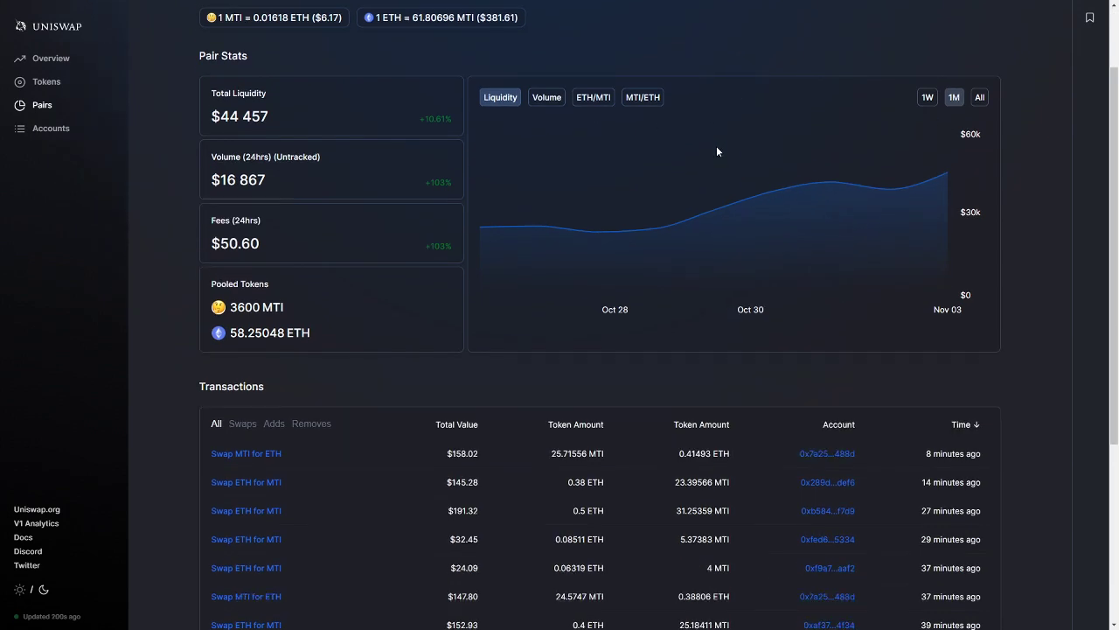
{"action": "scroll", "scroll_direction": "down", "scroll_amount": 3}
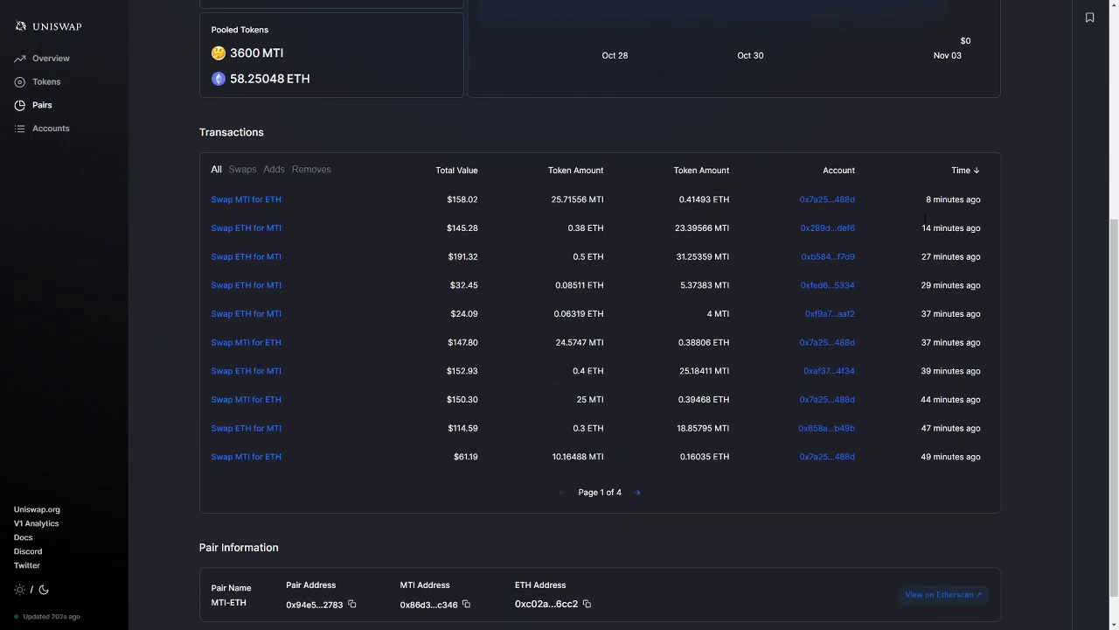
{"action": "scroll", "scroll_direction": "up", "scroll_amount": 3}
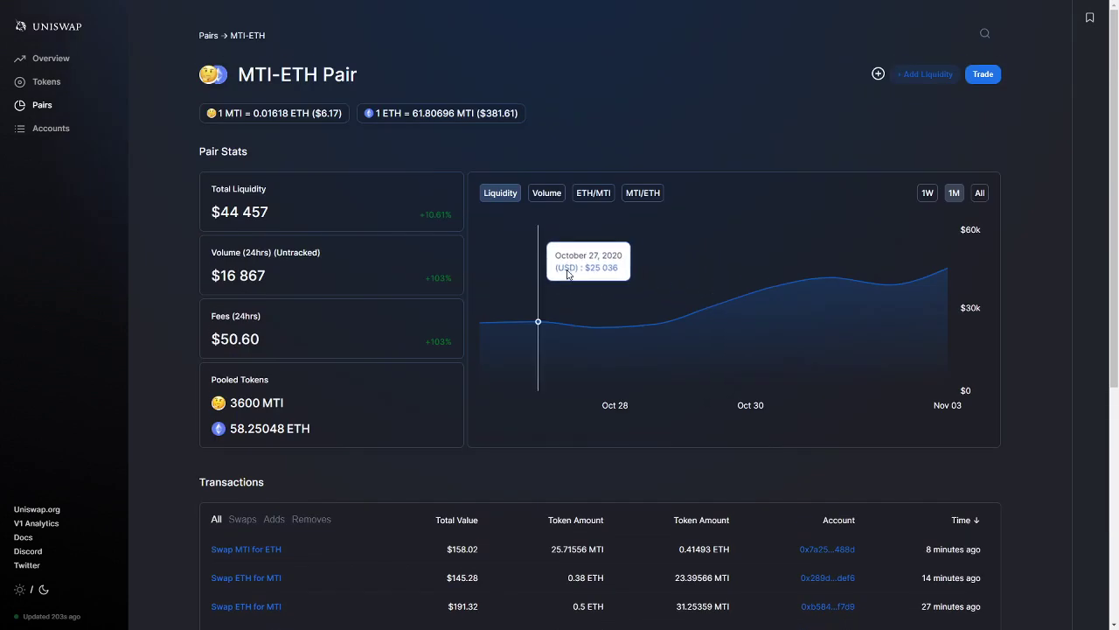
{"action": "mouse_move", "coordinate": [317, 147]}
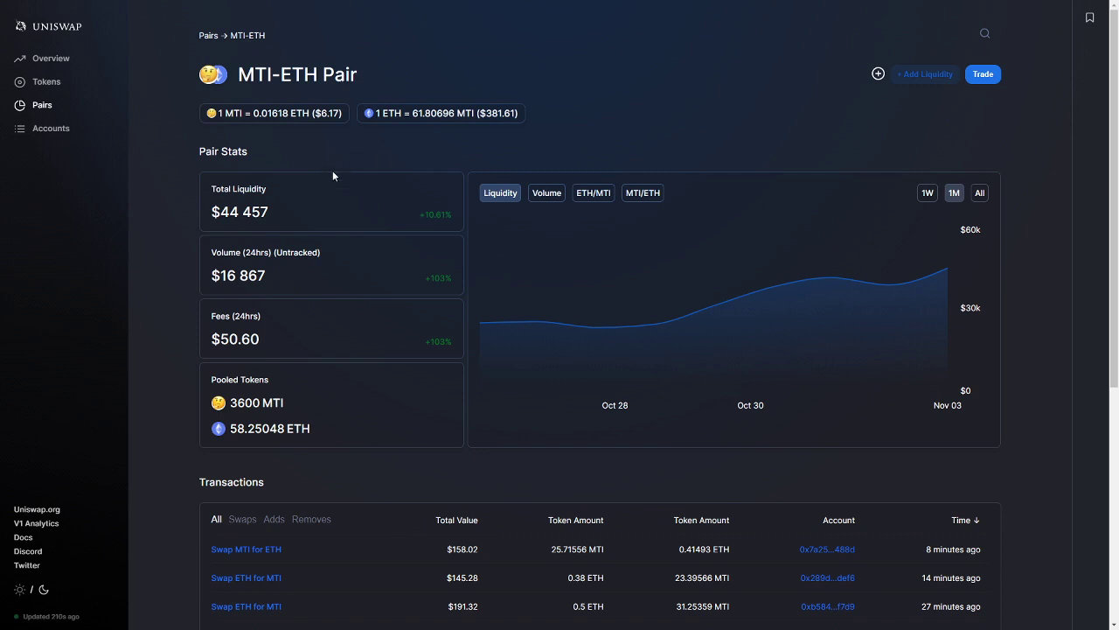
{"action": "mouse_move", "coordinate": [395, 154]}
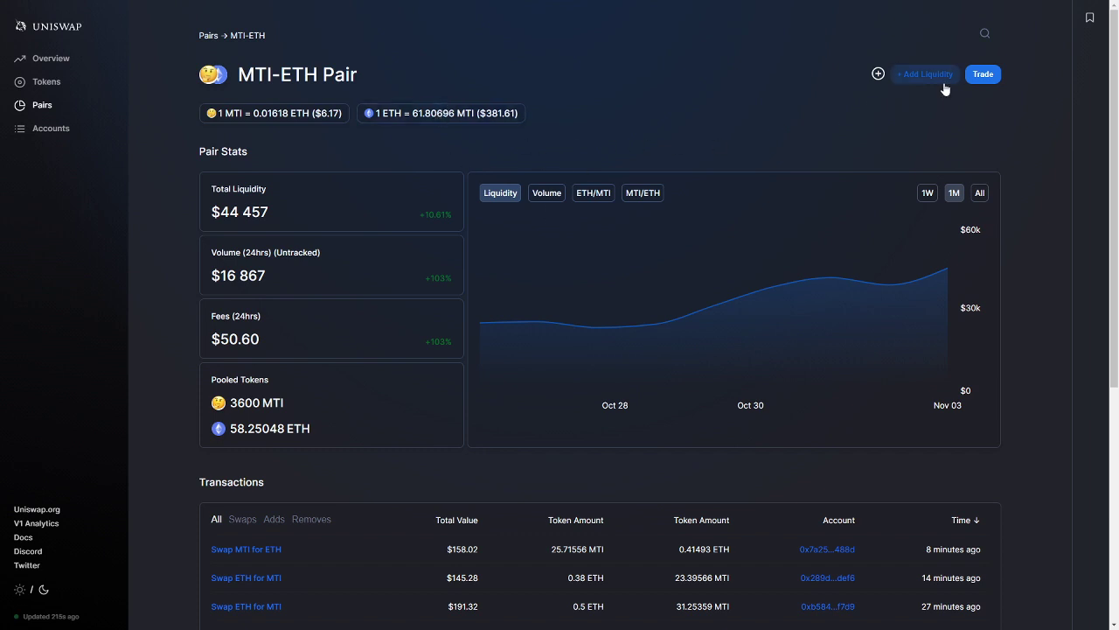
{"action": "left_click", "coordinate": [350, 10]}
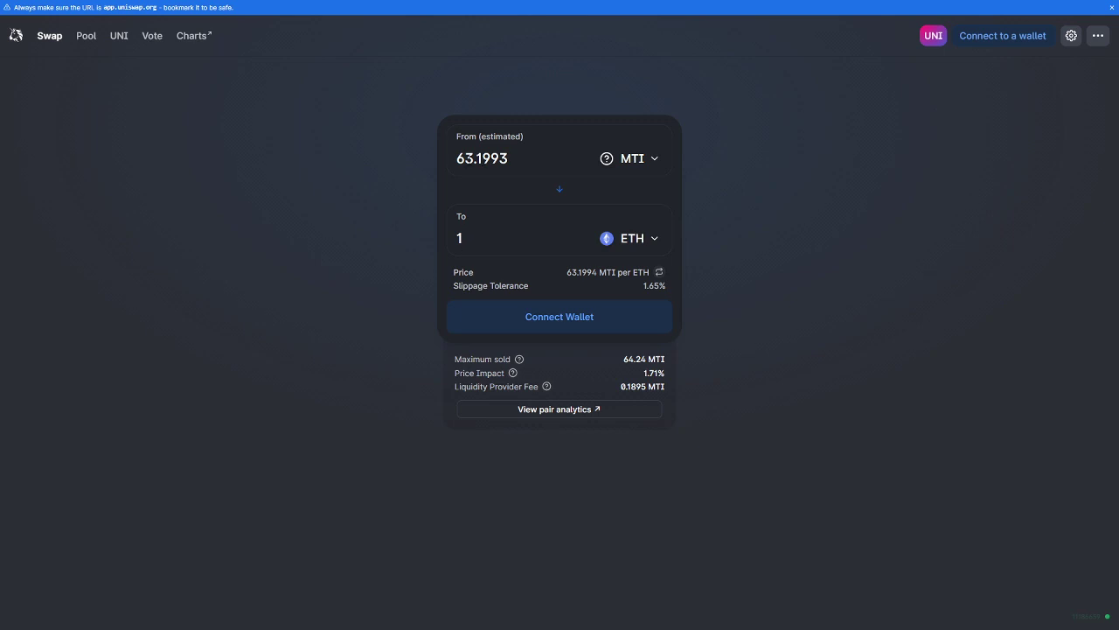
{"action": "mouse_move", "coordinate": [481, 290]}
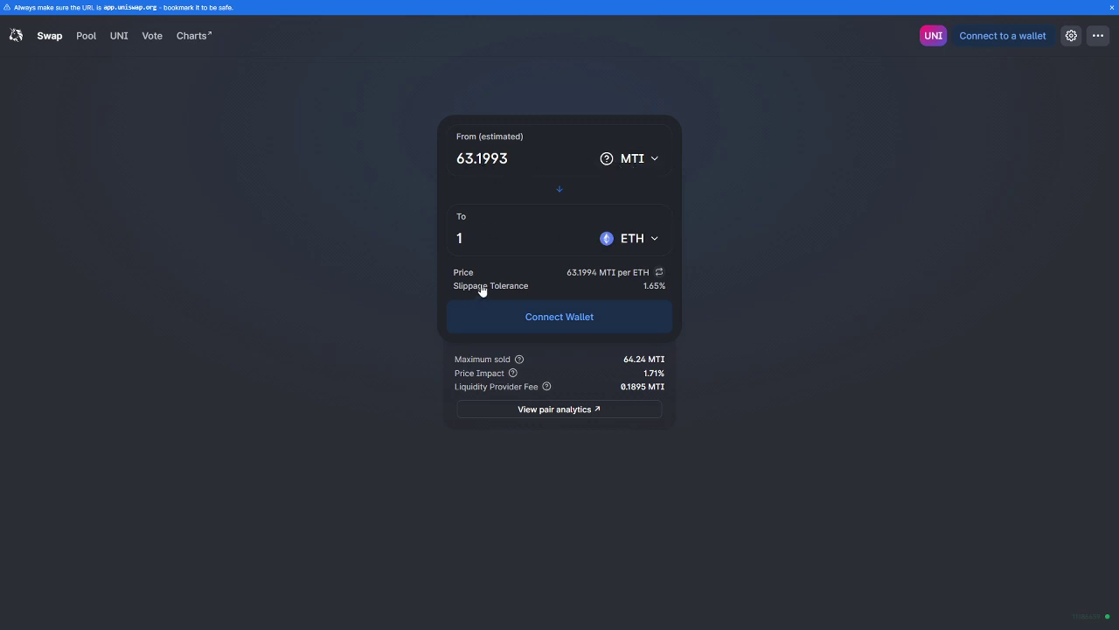
{"action": "mouse_move", "coordinate": [546, 358]}
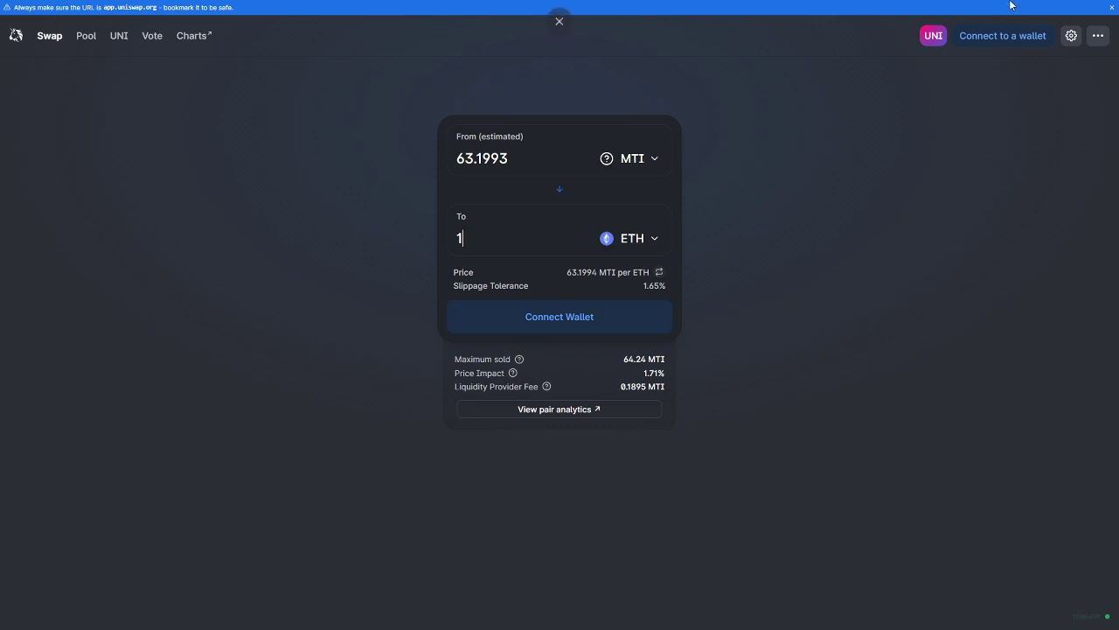
{"action": "mouse_move", "coordinate": [654, 281]}
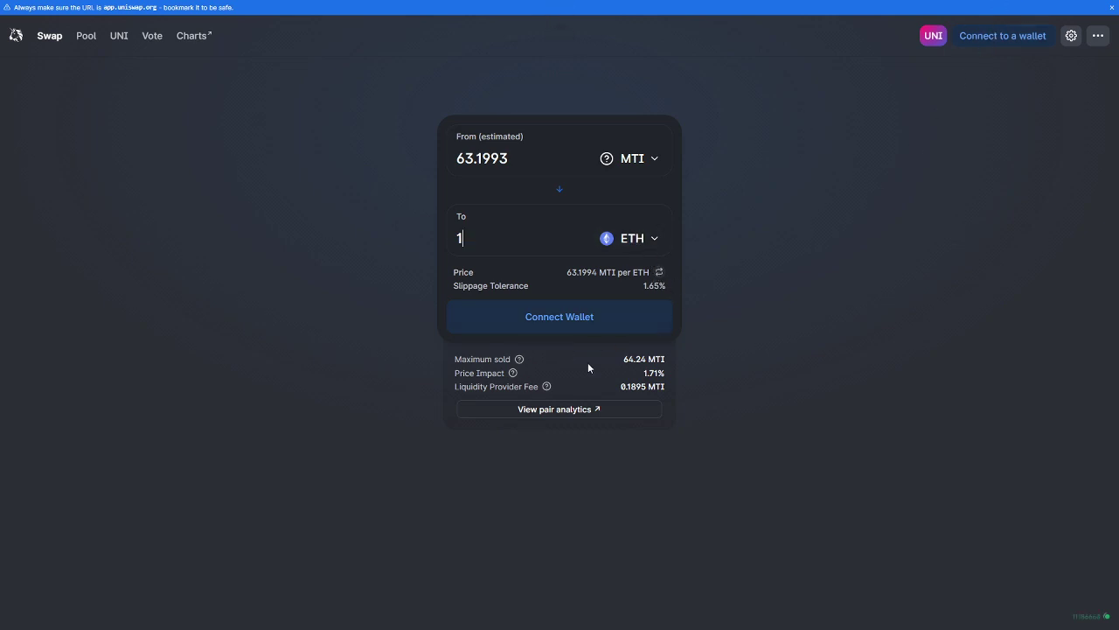
{"action": "mouse_move", "coordinate": [493, 213]}
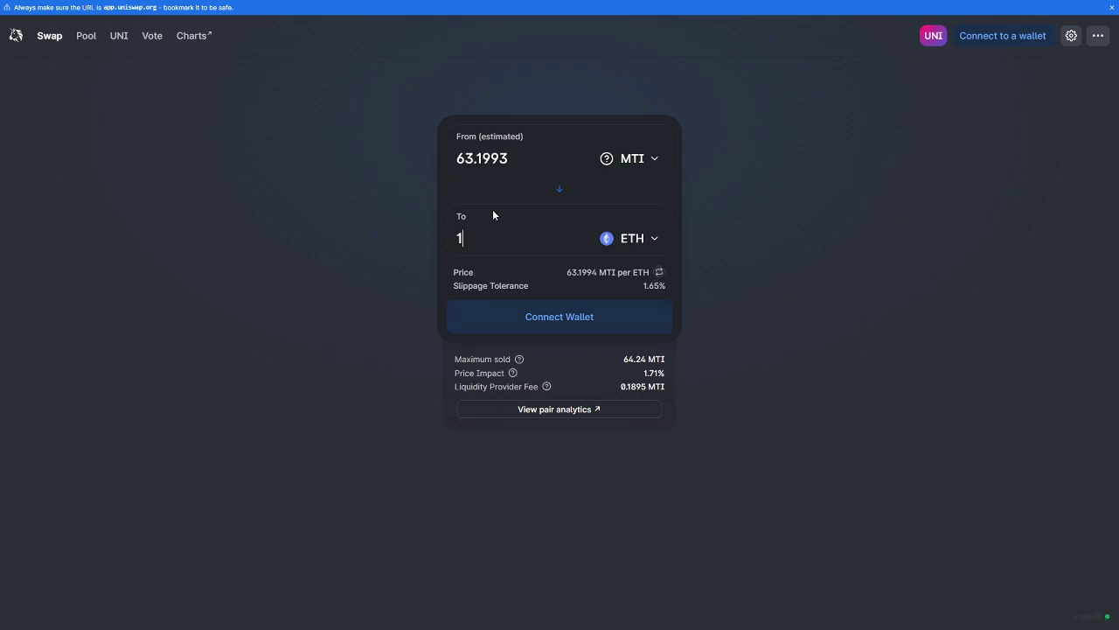
- Return from the MTI-for-1-ETH swap quote to the MTI-ETH pair stats page
{"action": "left_click", "coordinate": [560, 410]}
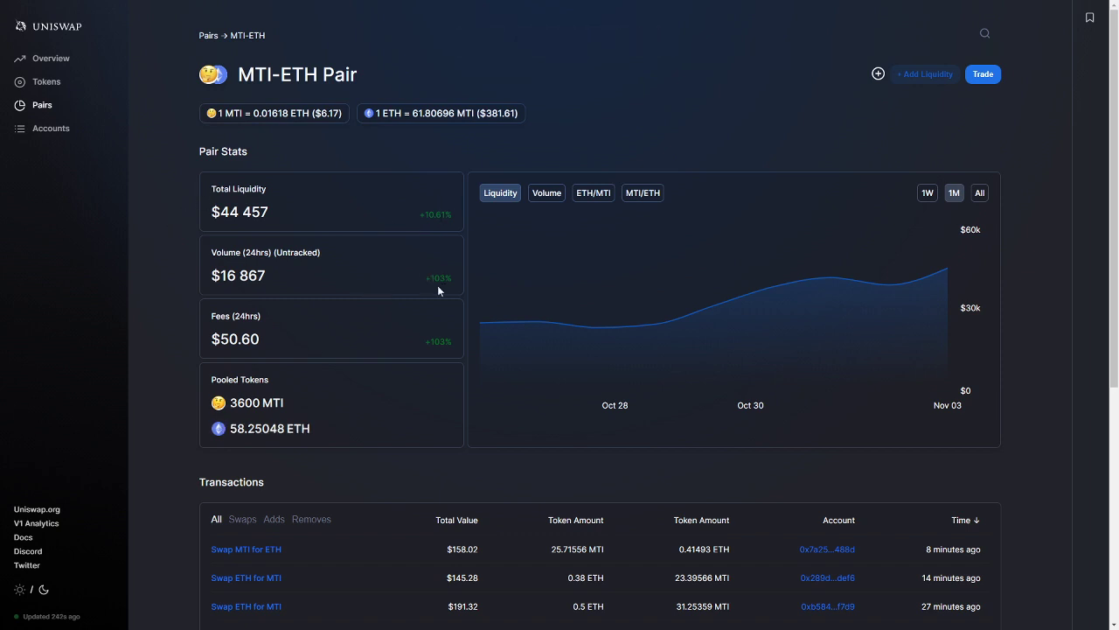
{"action": "mouse_move", "coordinate": [327, 395]}
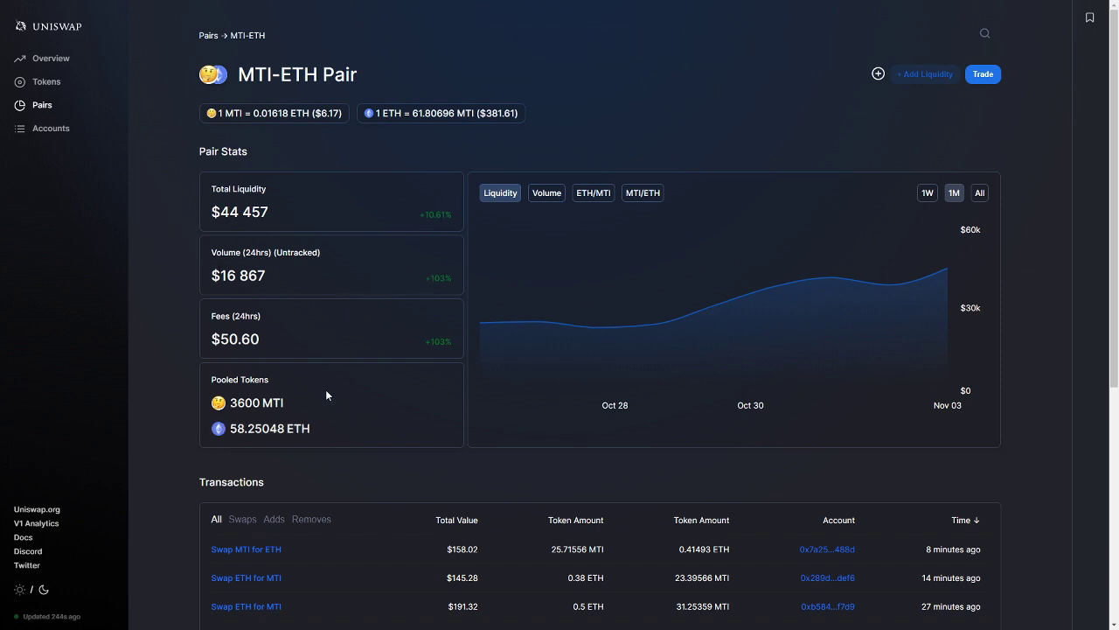
- Scroll the MTI-ETH pair page down to Transactions before returning to the MTI Finance tab
{"action": "scroll", "scroll_direction": "down", "scroll_amount": 3}
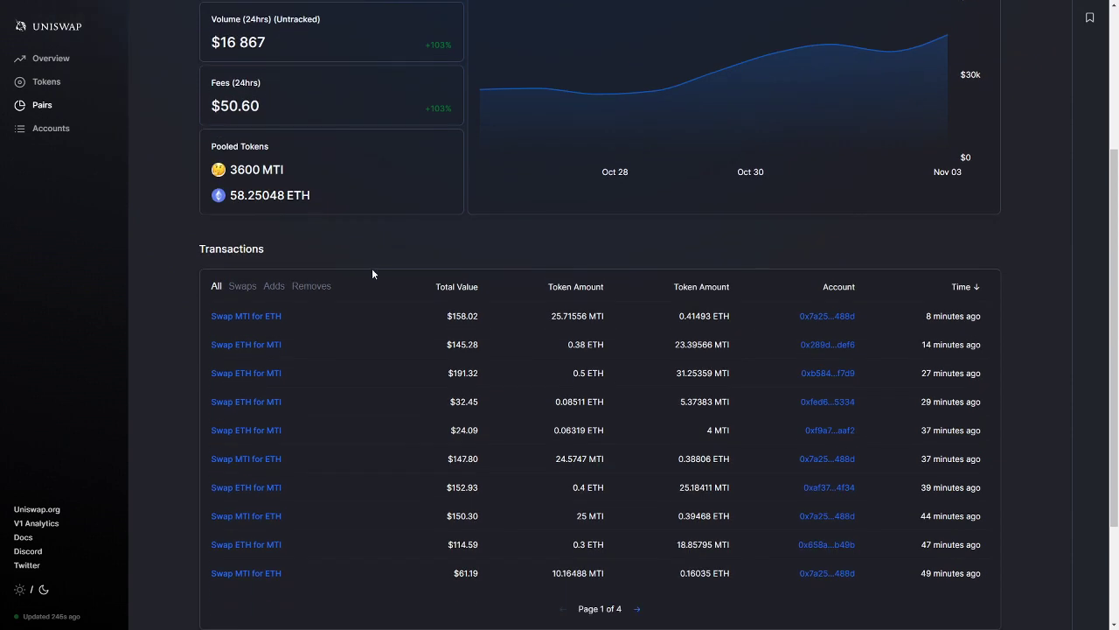
{"action": "mouse_move", "coordinate": [294, 165]}
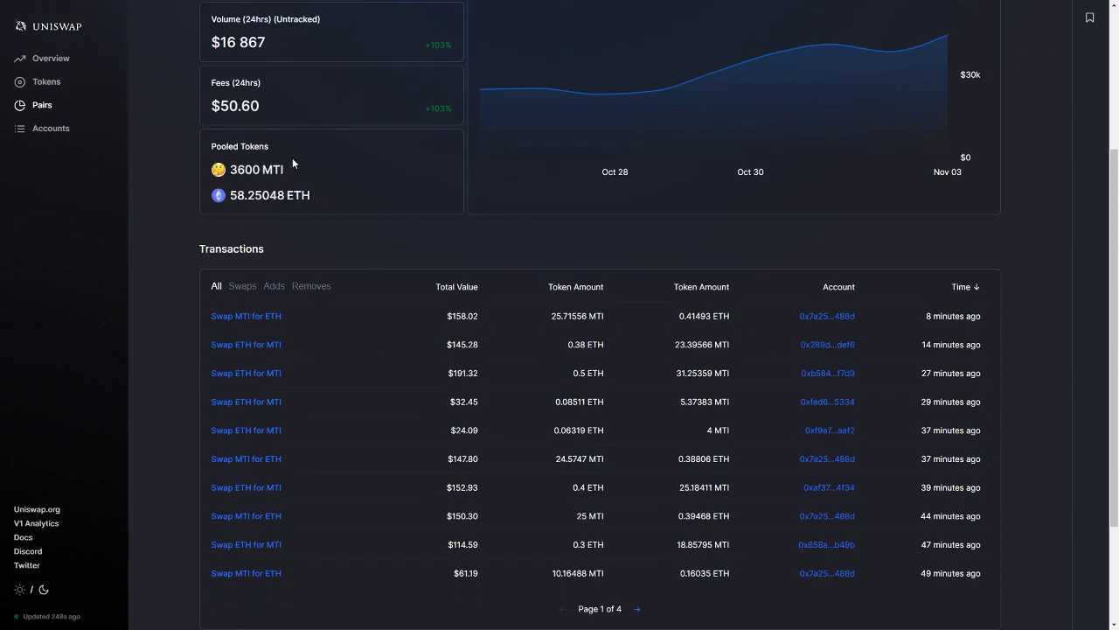
{"action": "mouse_move", "coordinate": [283, 184]}
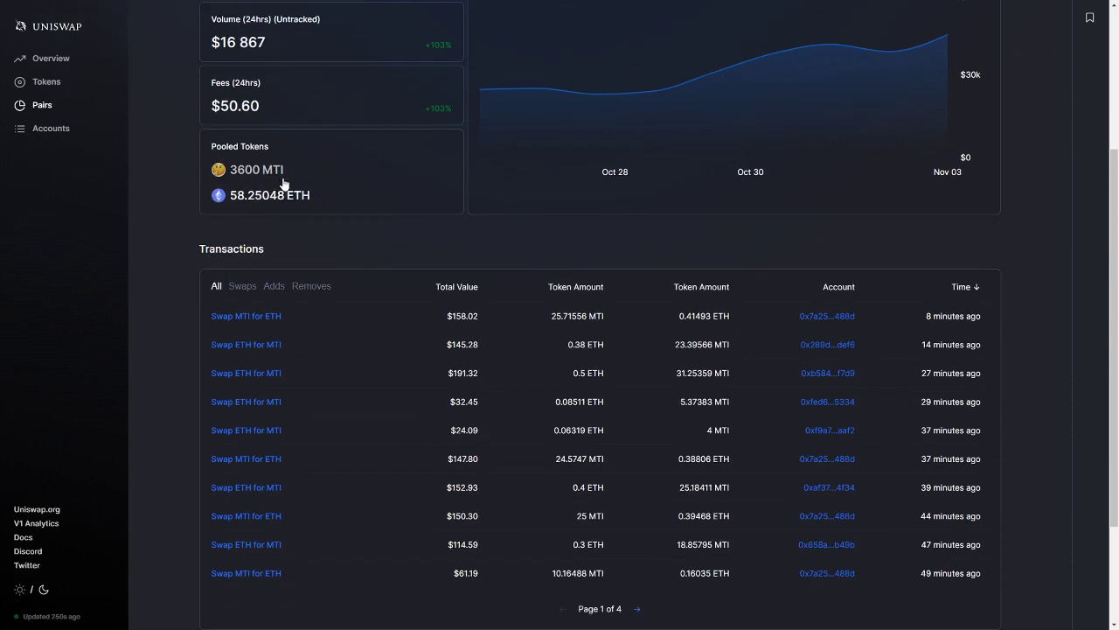
{"action": "mouse_move", "coordinate": [305, 216]}
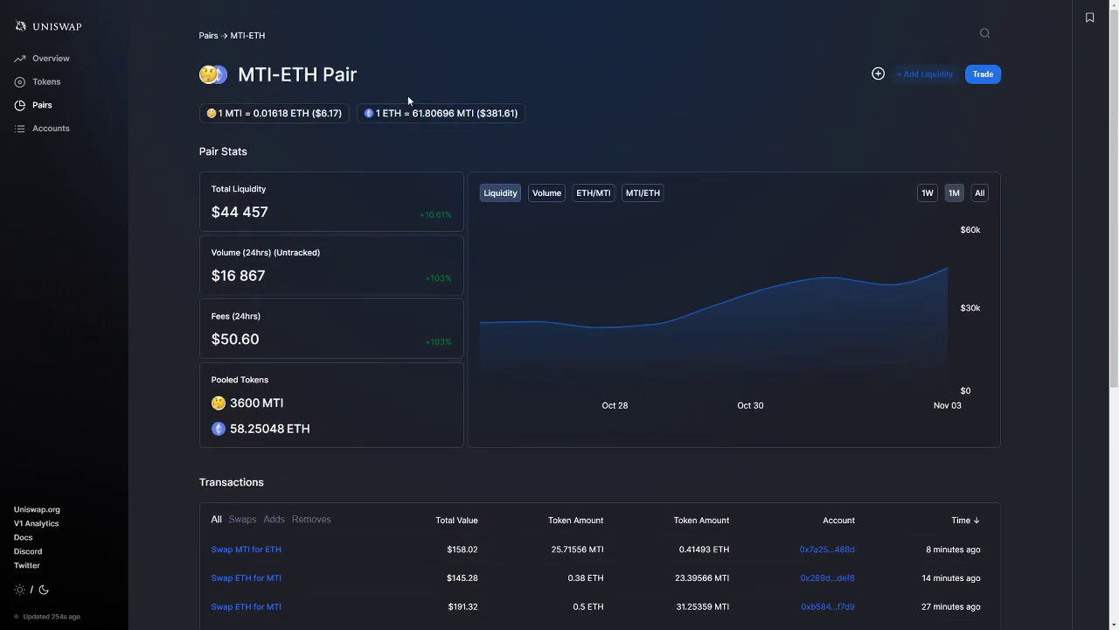
{"action": "scroll", "scroll_direction": "down", "scroll_amount": 3}
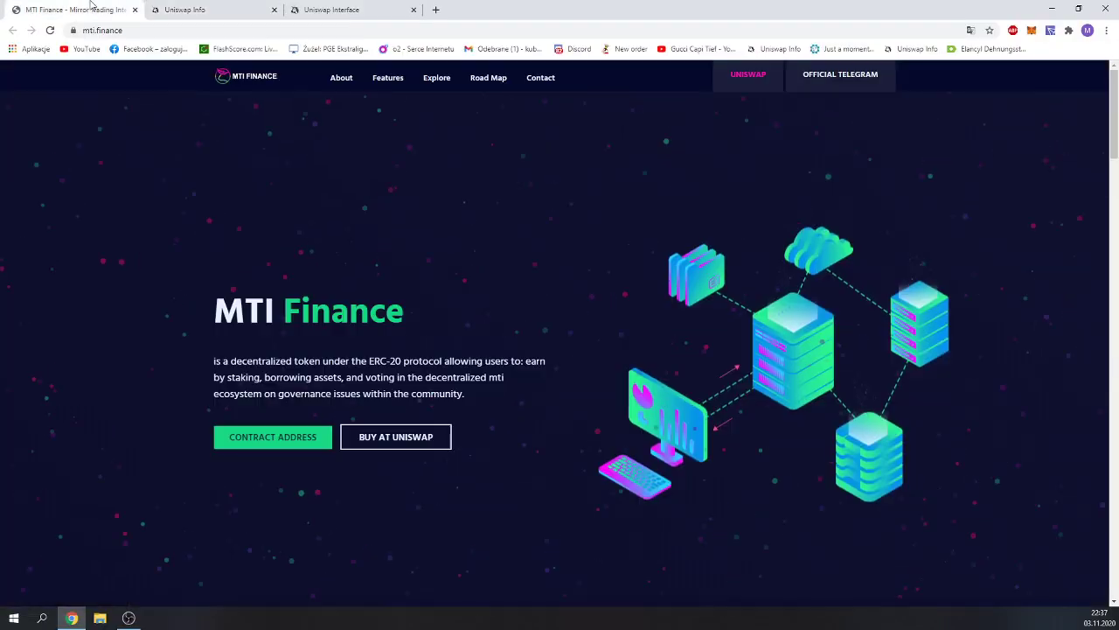
- Show mti.finance full screen with F11 and scroll down toward the Road Map and footer
{"action": "key", "text": "f11"}
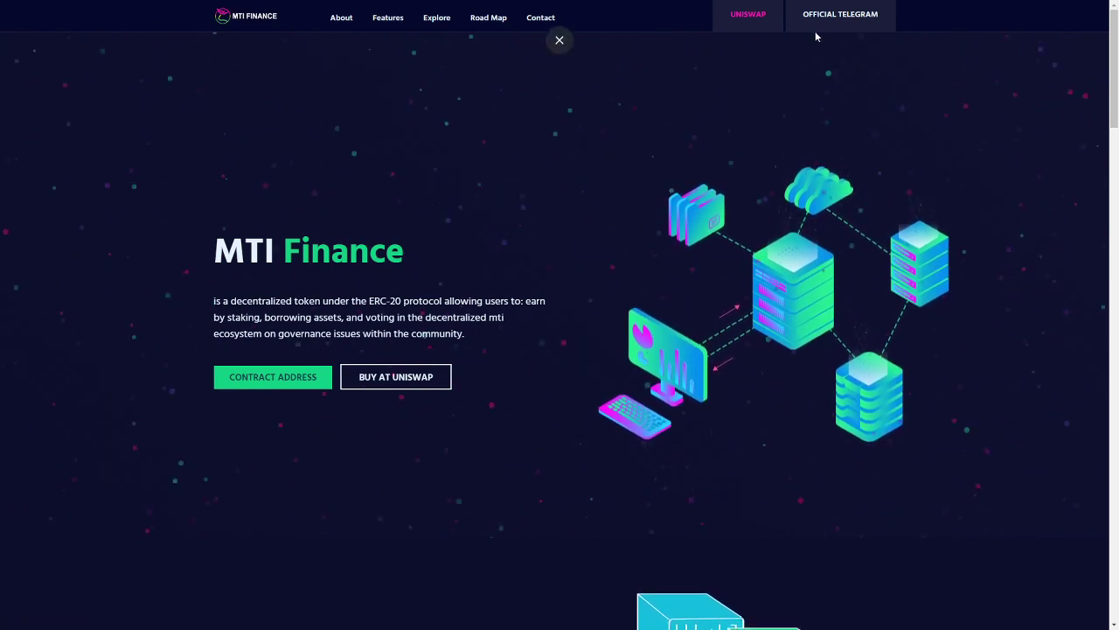
{"action": "left_click", "coordinate": [560, 40]}
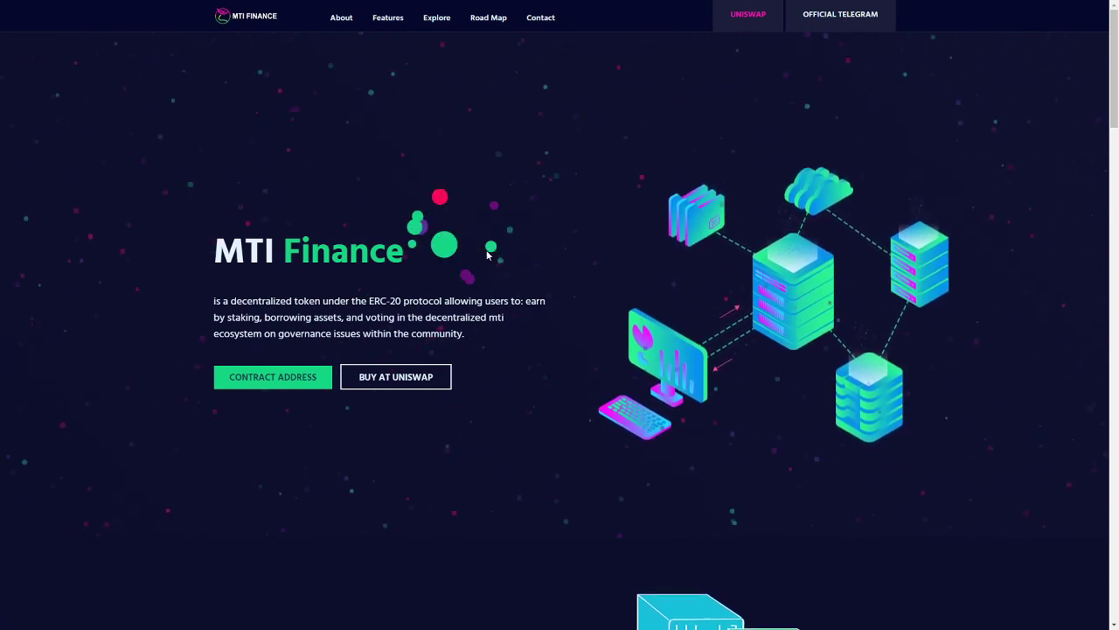
{"action": "scroll", "scroll_direction": "down", "scroll_amount": 3}
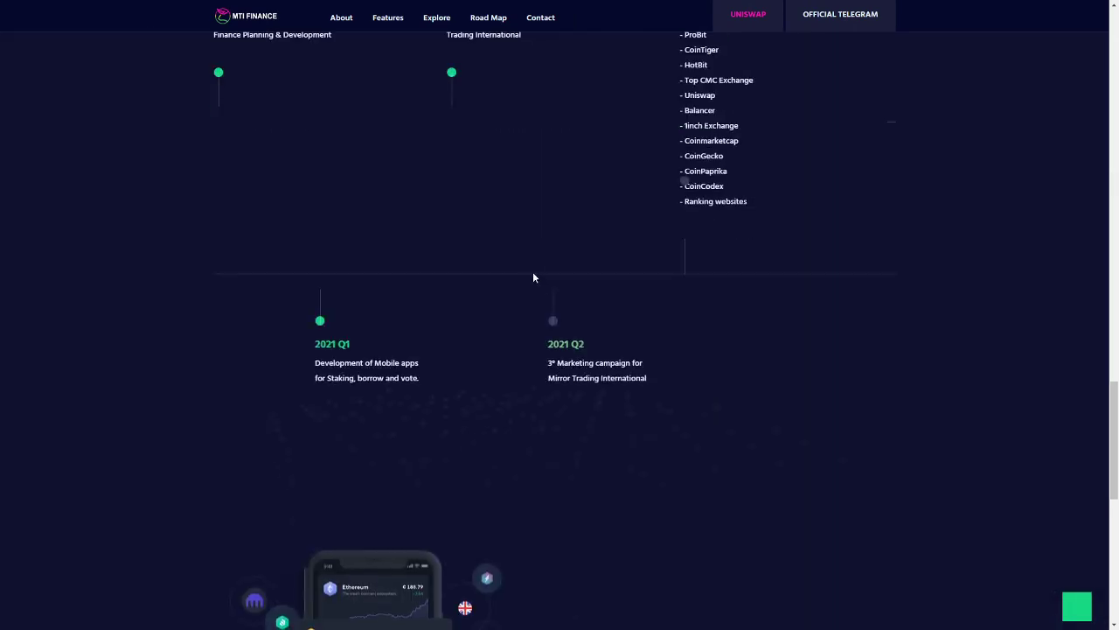
{"action": "scroll", "scroll_direction": "down", "scroll_amount": 3}
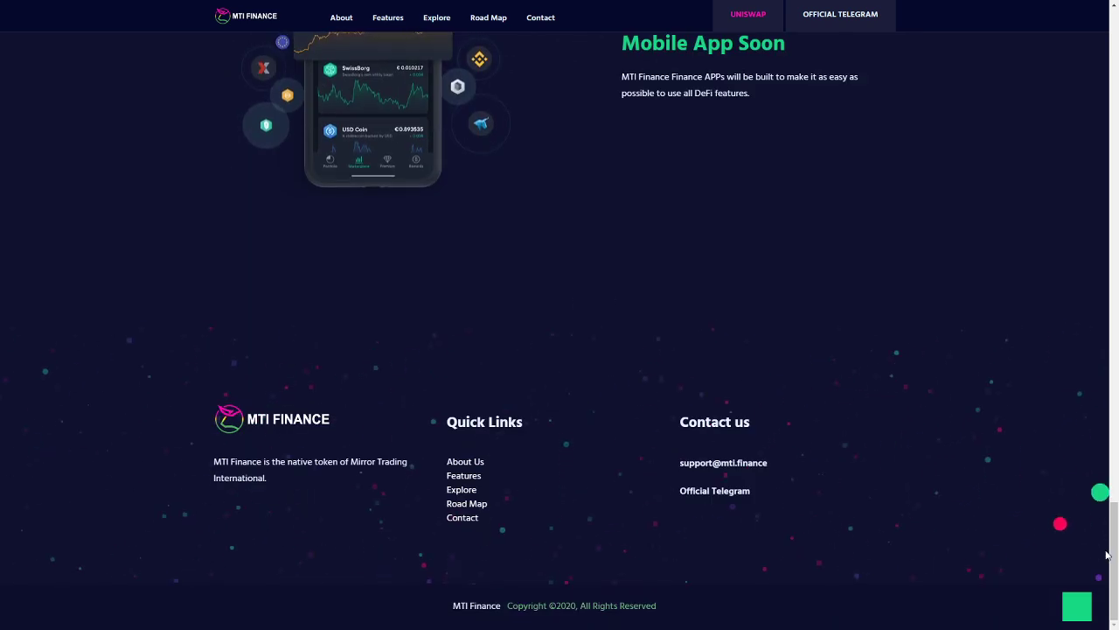